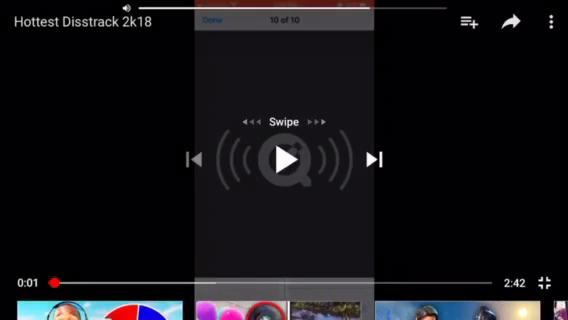
Step: Play 'Hottest Disstrack 2k18' on YouTube, then pause it from Control Center's media tile
left_click(284, 161)
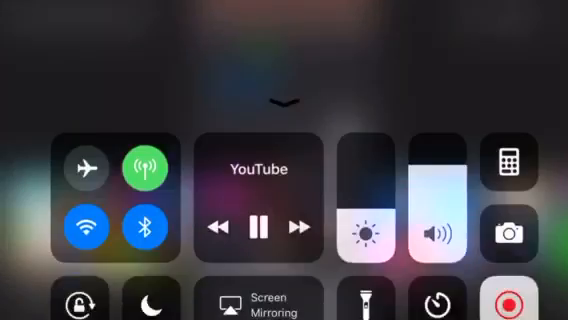
left_click(258, 222)
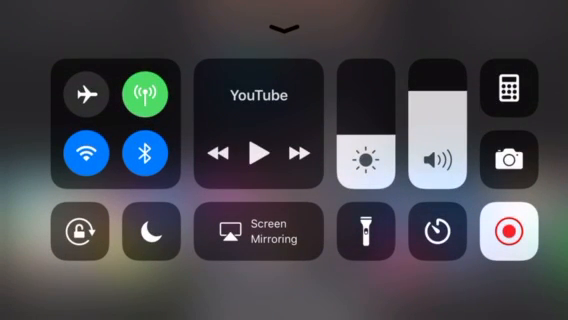